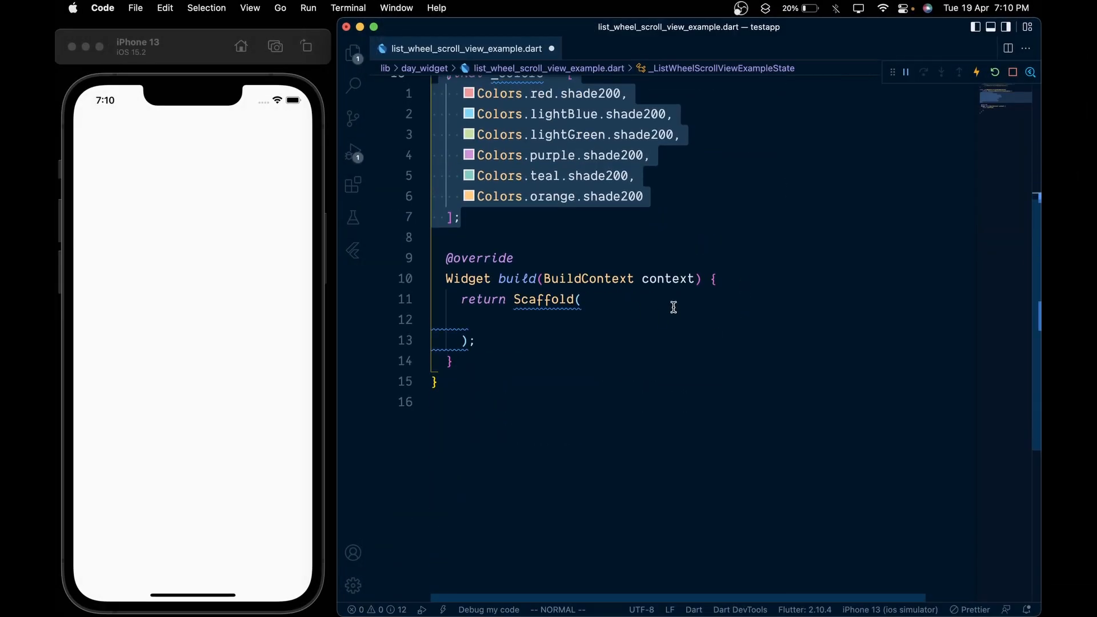
# - Set the Scaffold body to a ListWheelScrollView with itemExtent 250
pyautogui.write('body: ListWheelScrollView(')
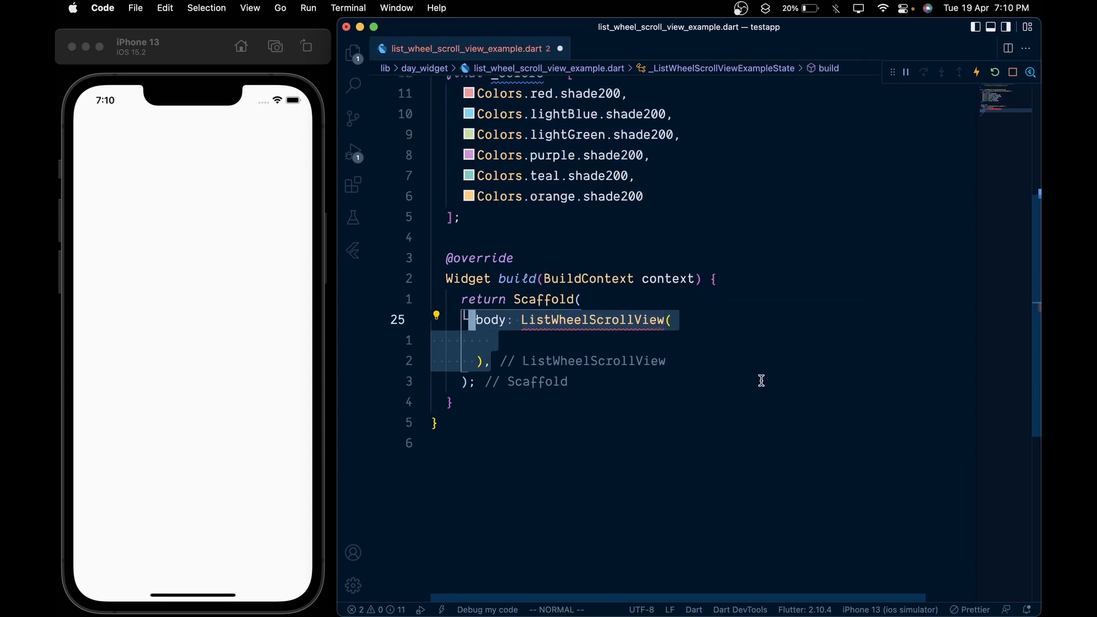
pyautogui.write('itemExtent: 250,')
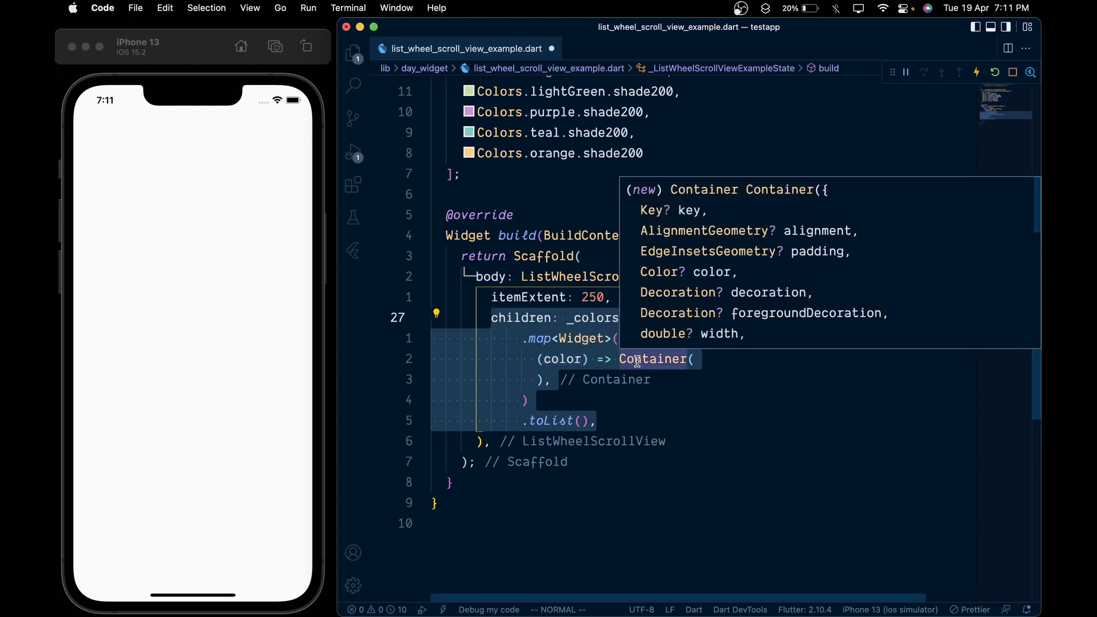
# - Style each Container (height 100, margin 10, radius 8, centred 'Container N' text) and set diameterRatio 2
pyautogui.write('height: 100,')
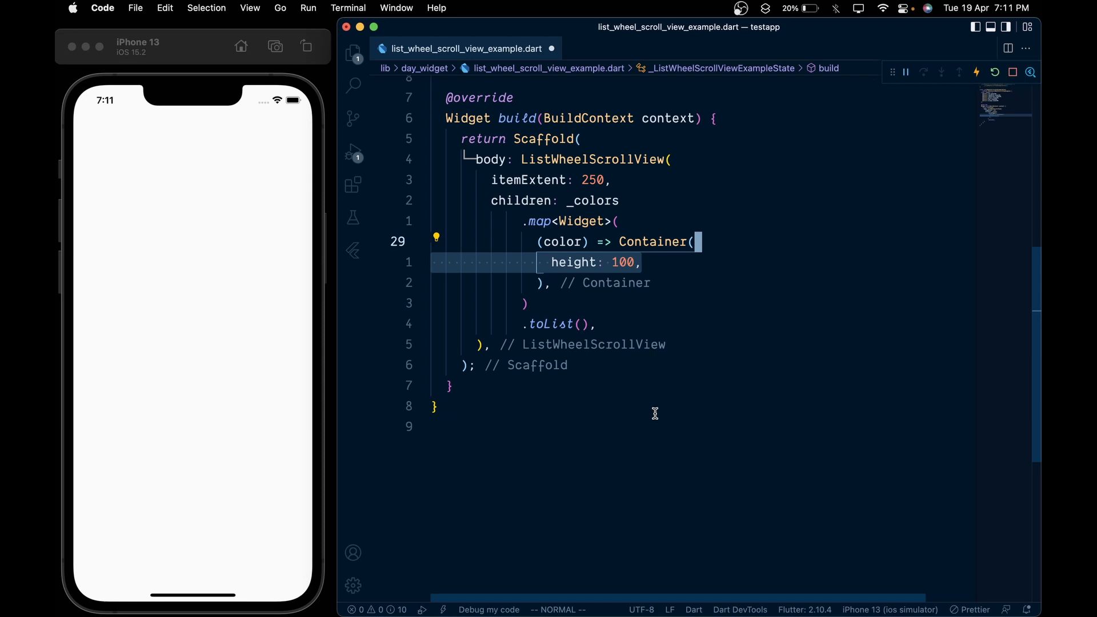
pyautogui.write('margin: const EdgeInsets.all(10),')
pyautogui.write('color: color,')
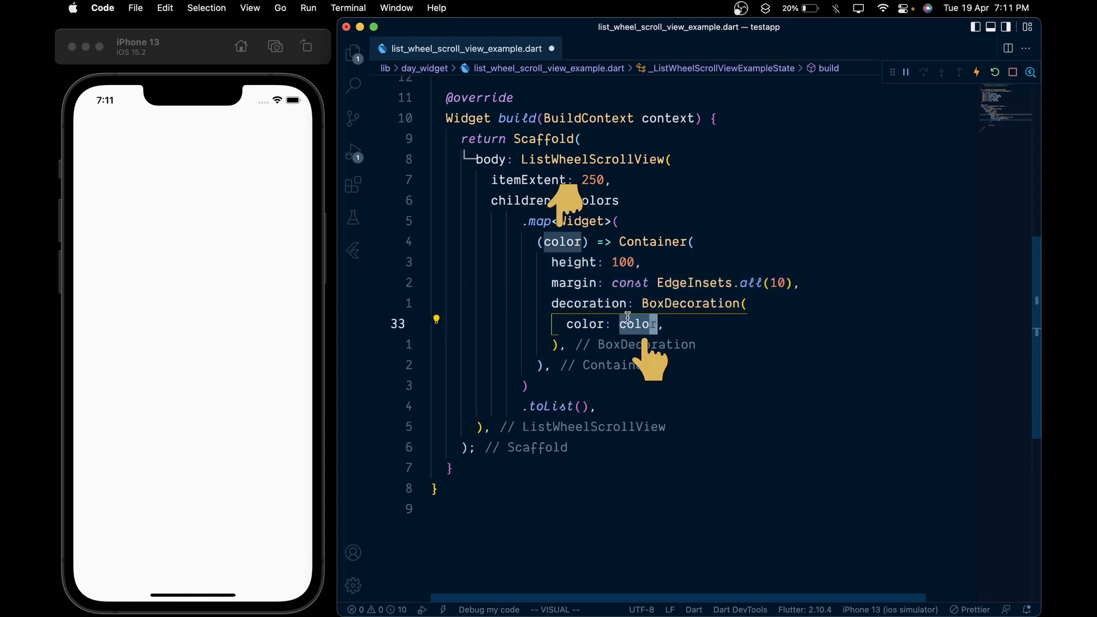
pyautogui.write('borderRadius: BorderRadius.circular(8),')
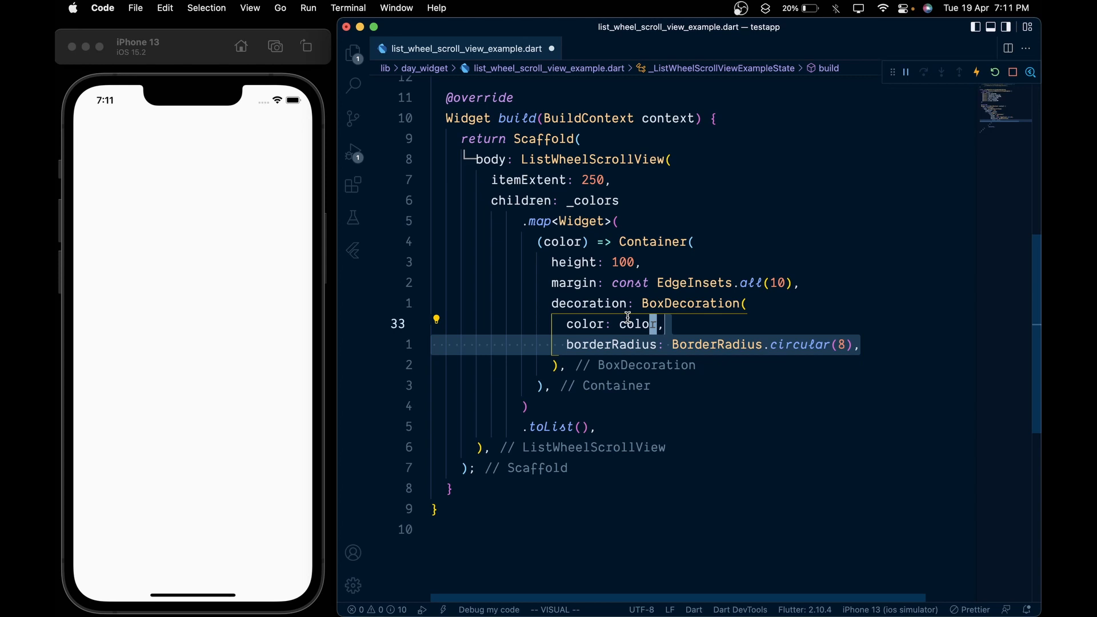
pyautogui.write('alignment: Alignment.center,')
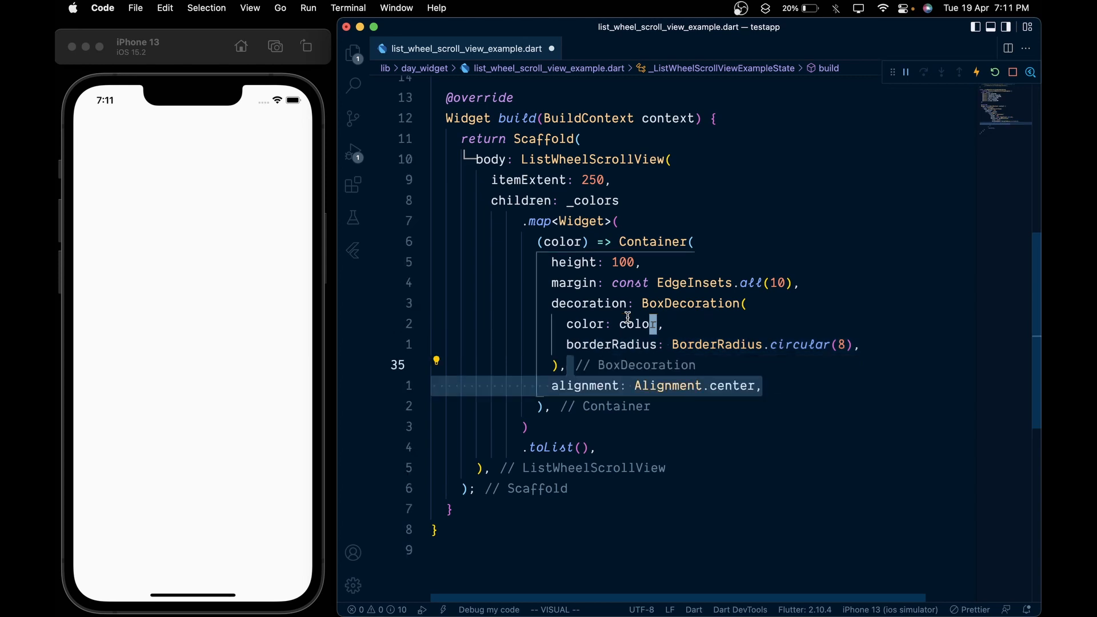
pyautogui.write("child: Text('Container ${_colors.indexOf(color) + 1}'),")
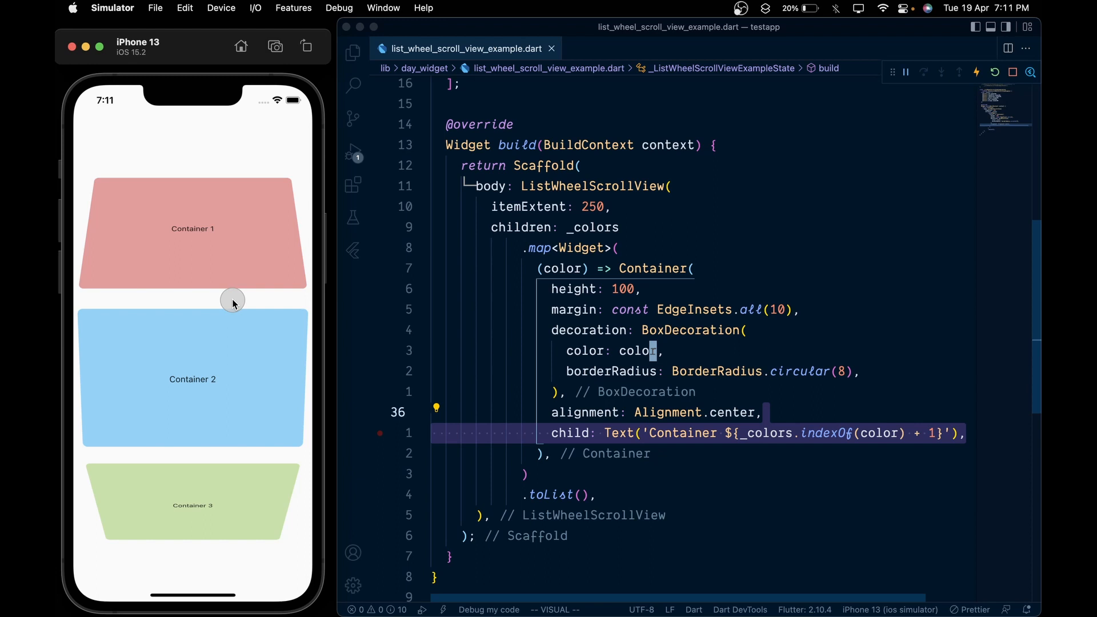
pyautogui.scroll(-3)
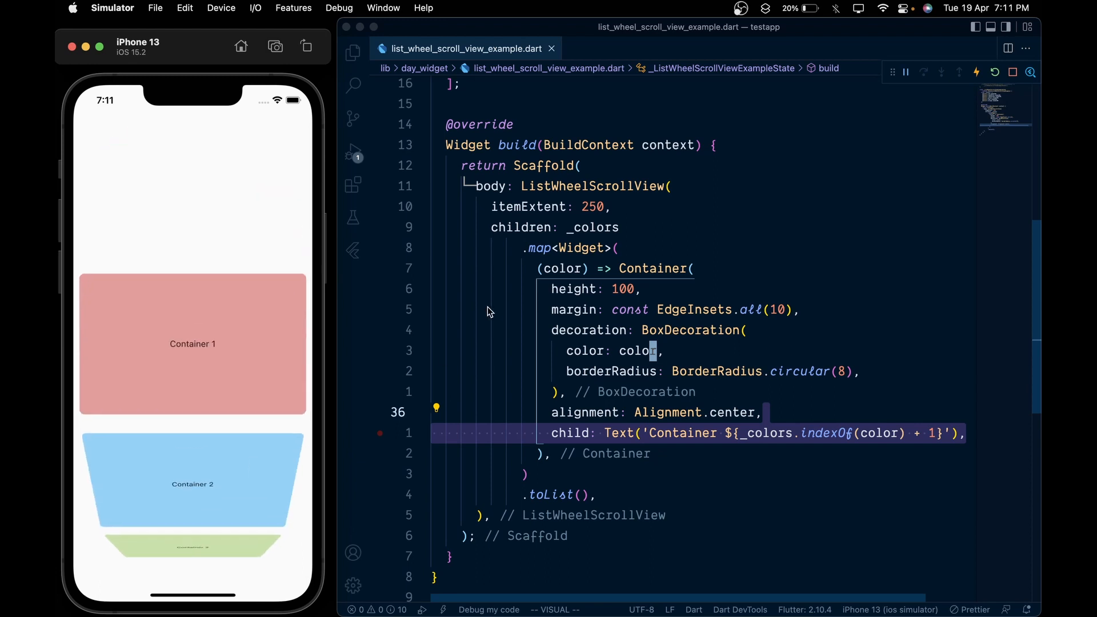
pyautogui.write('diameterRatio: 2,')
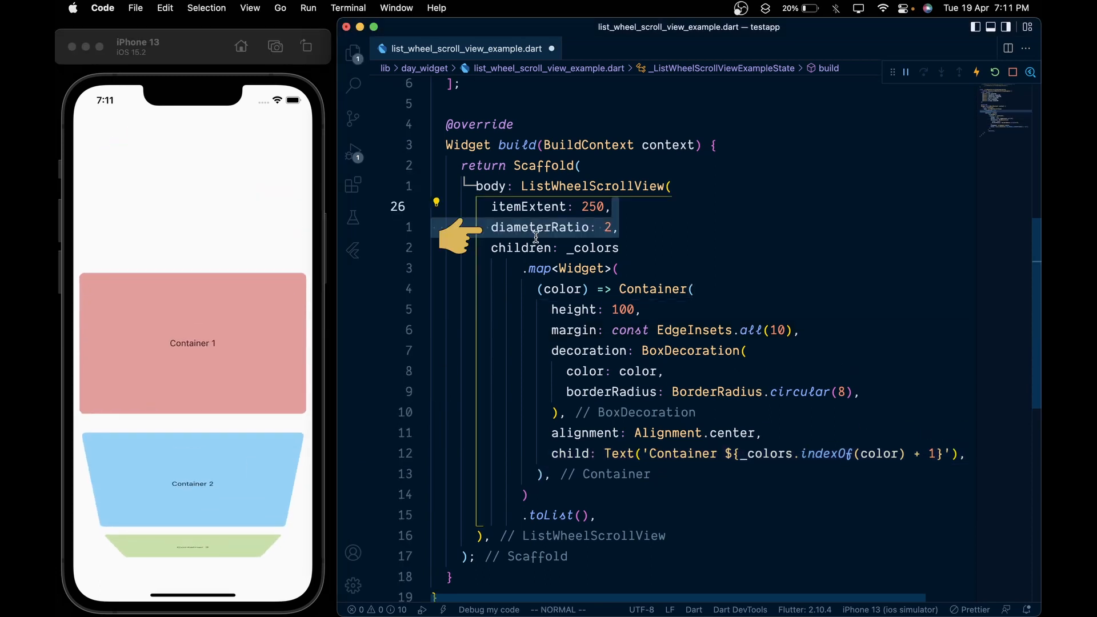
# - Hot reload the app and scroll through the wheel list in the simulator
pyautogui.press('cmd+s')
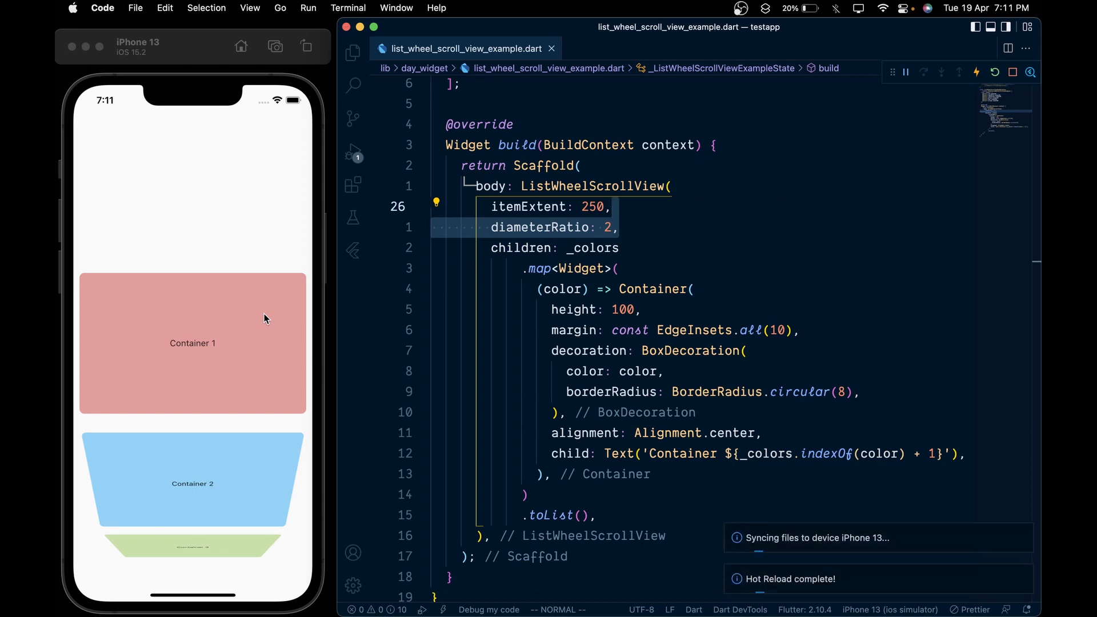
pyautogui.scroll(-3)
pyautogui.write('4')
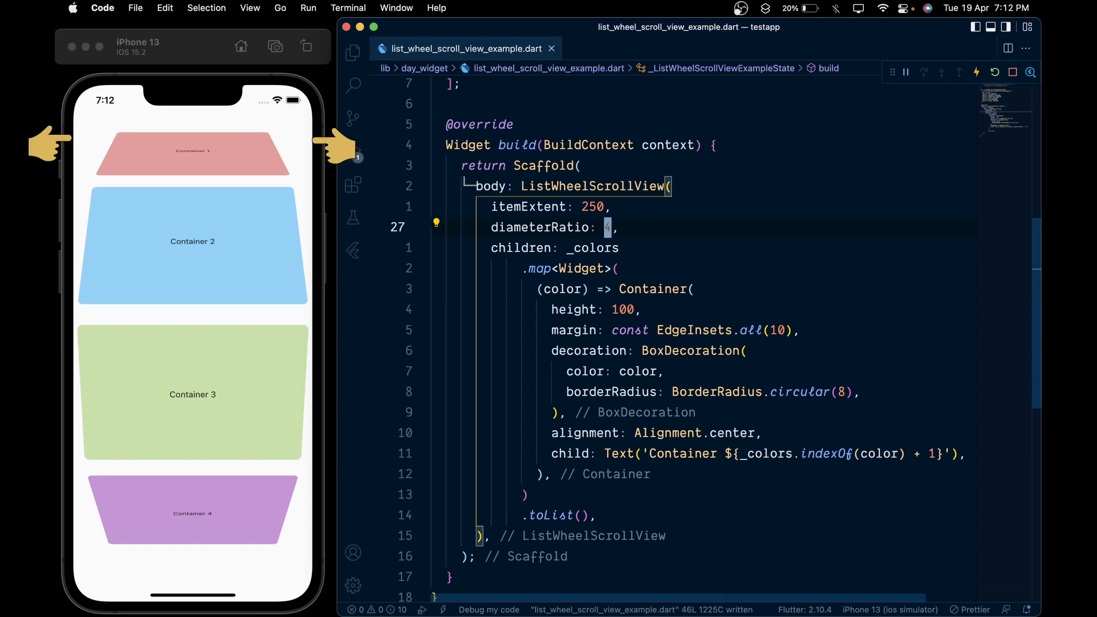
pyautogui.scroll(-3)
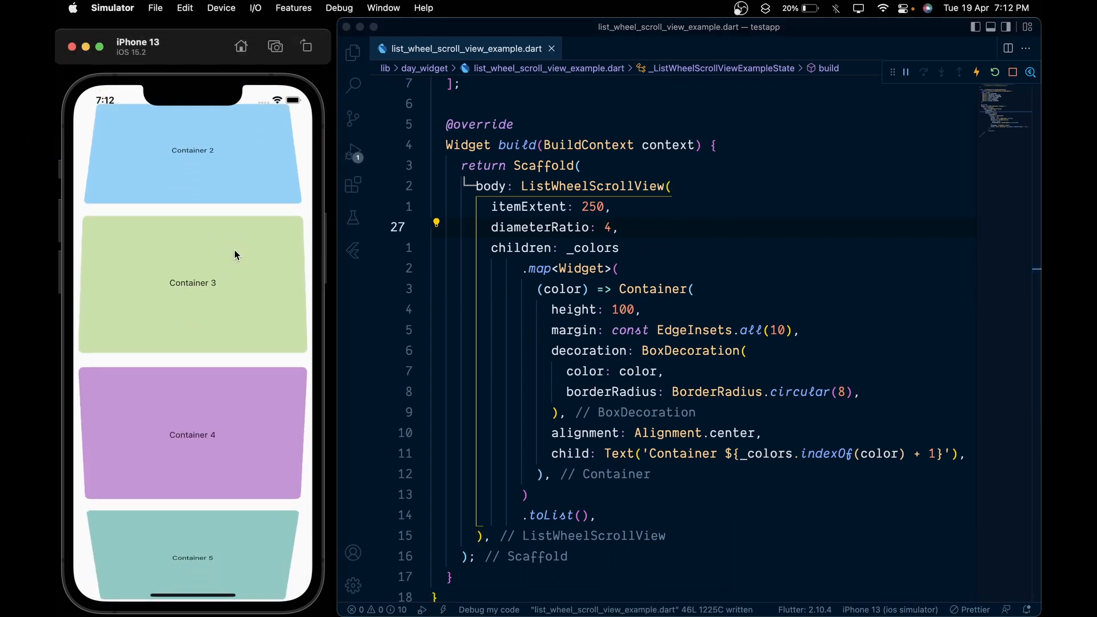